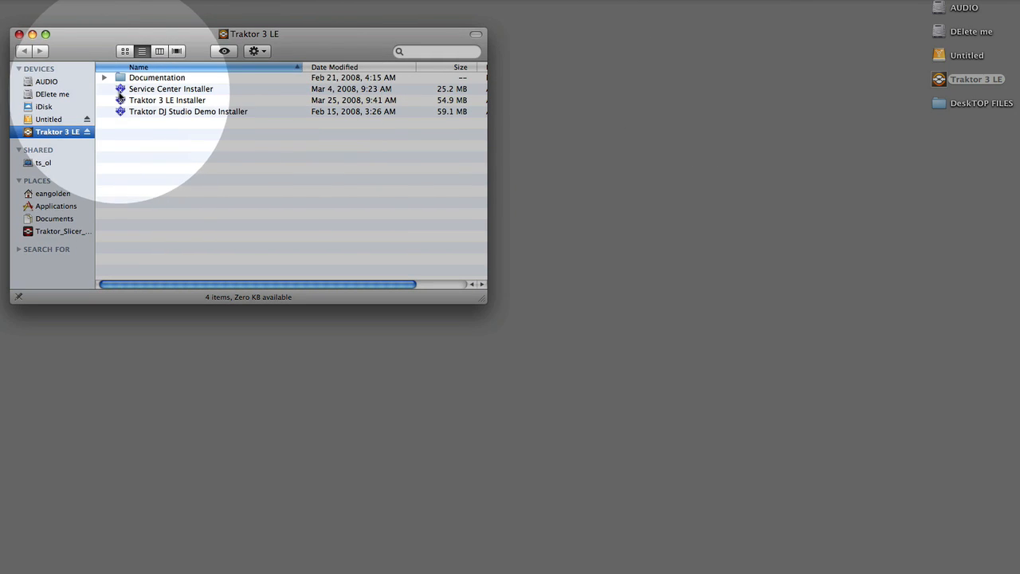
Launch the Traktor 3 LE installer and choose the Vestax VCi-100 edition.
click(167, 100)
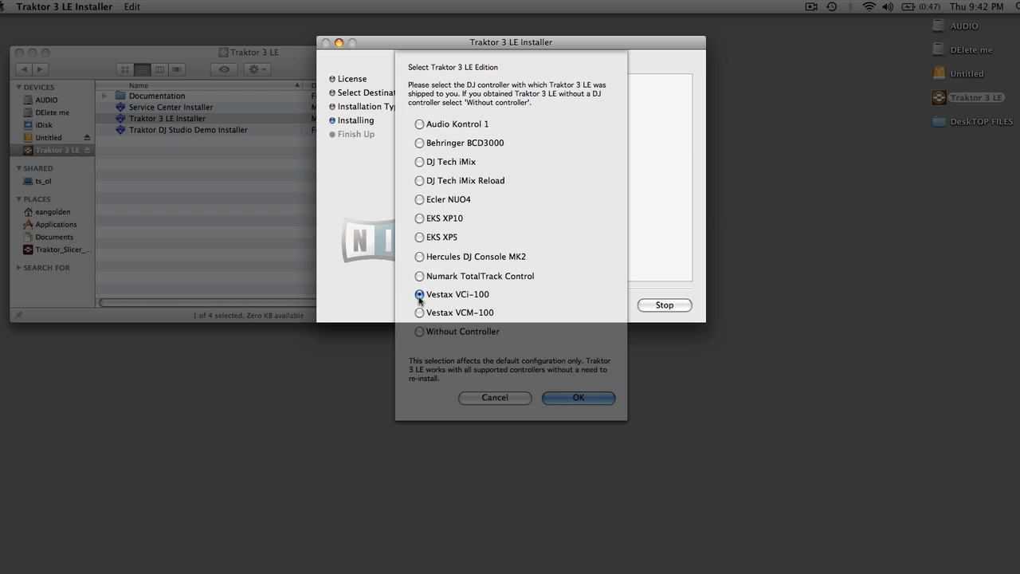
click(579, 397)
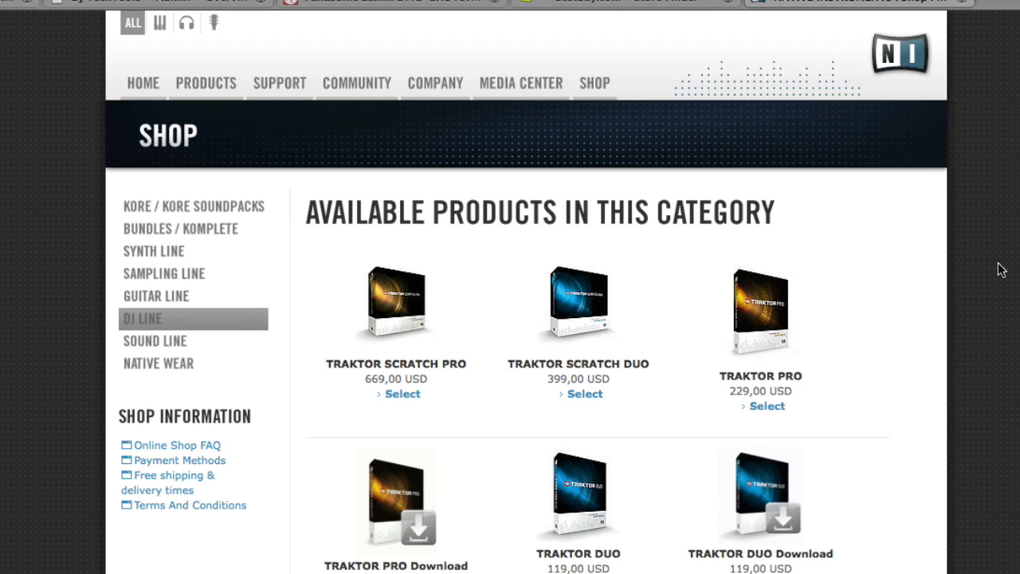
mouse_move(610, 66)
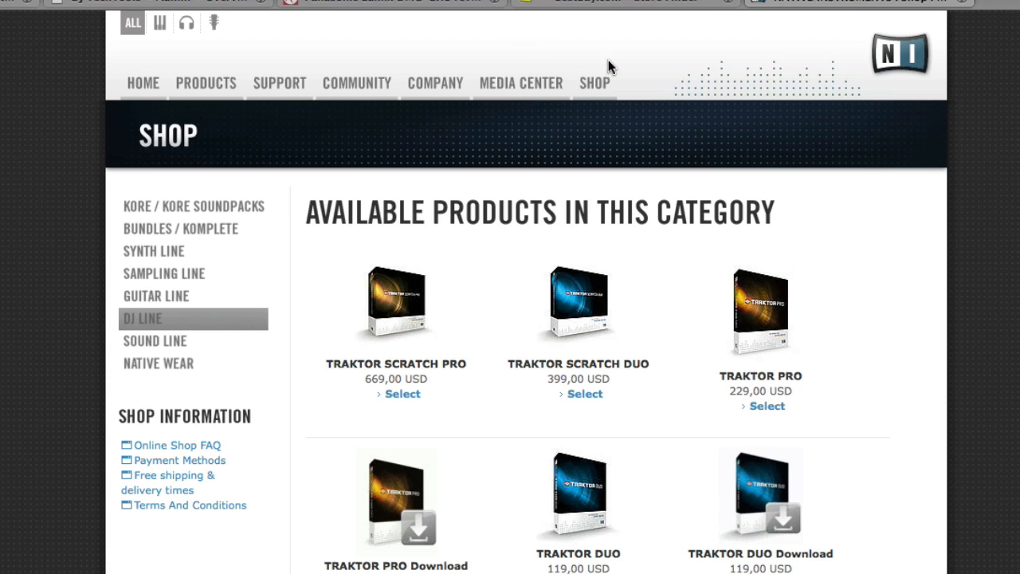
mouse_move(595, 83)
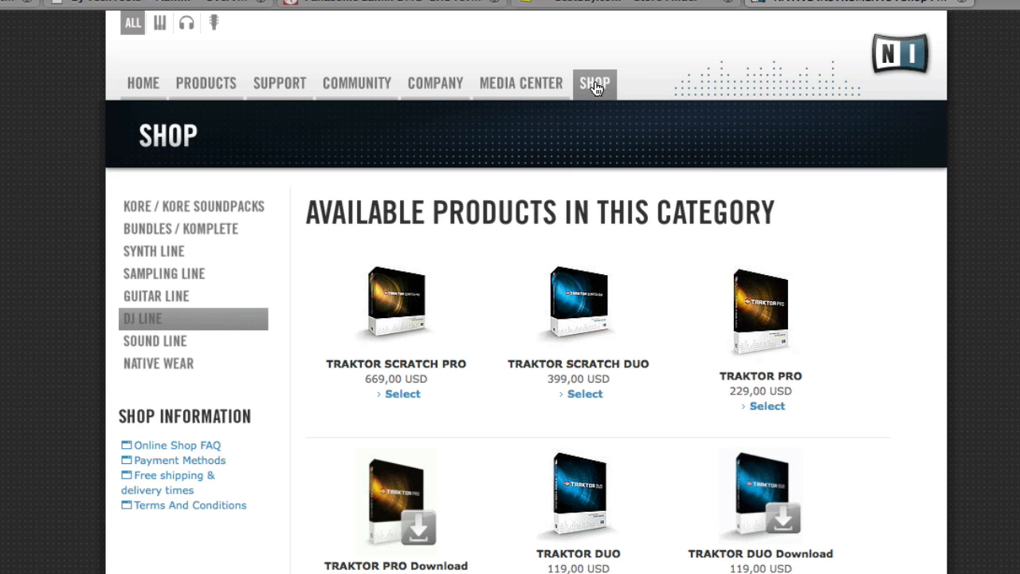
mouse_move(1007, 292)
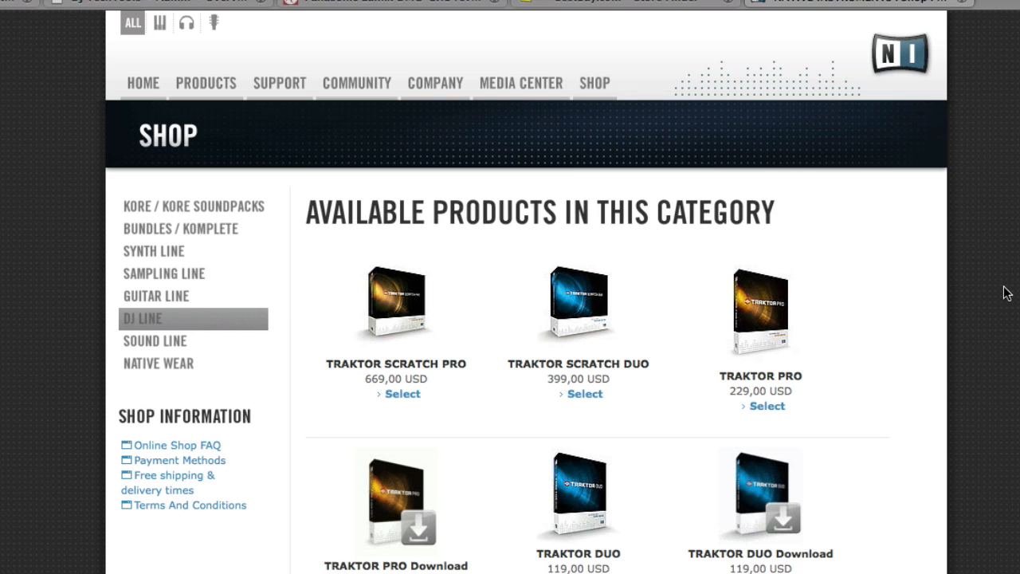
Check Traktor Pro upgrade offers on the NI shop, then open DJTechTools' MIDI MAP page.
scroll(down, 3)
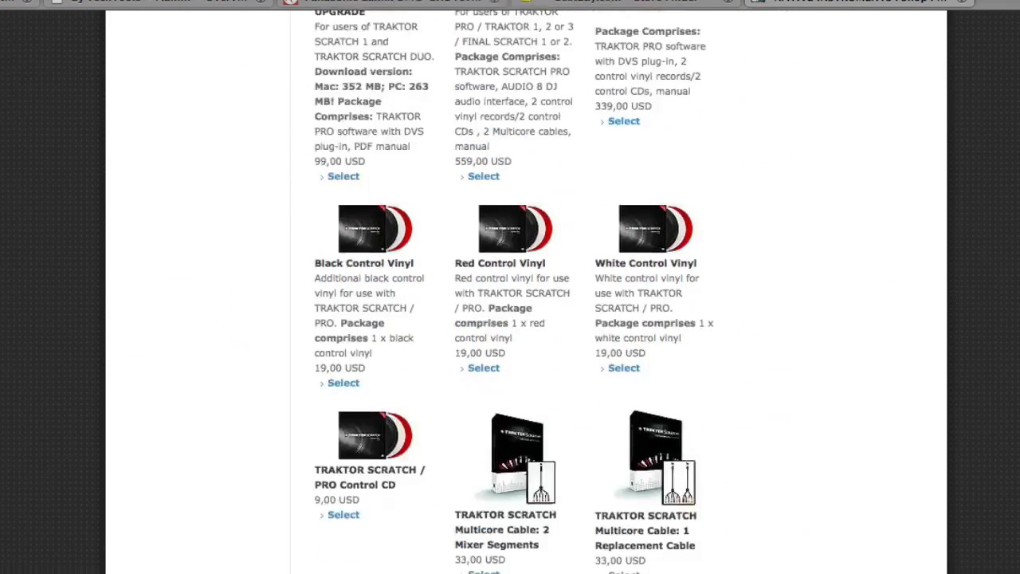
scroll(down, 3)
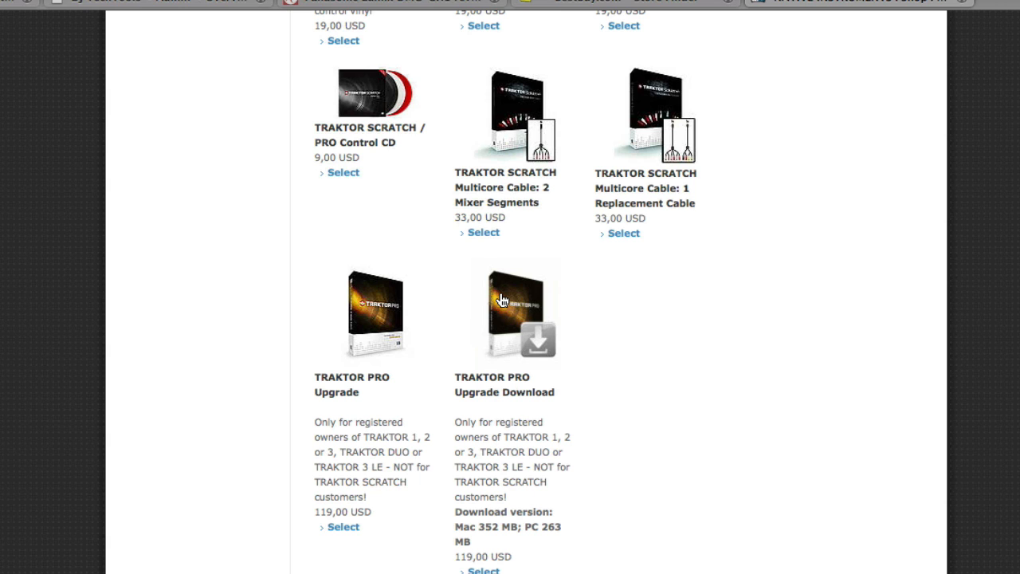
click(516, 308)
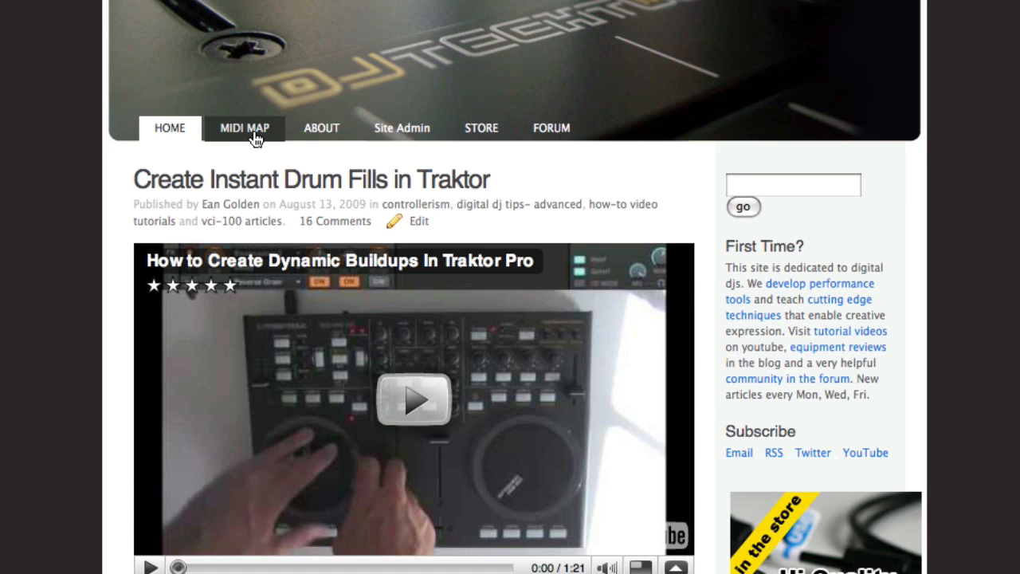
click(245, 129)
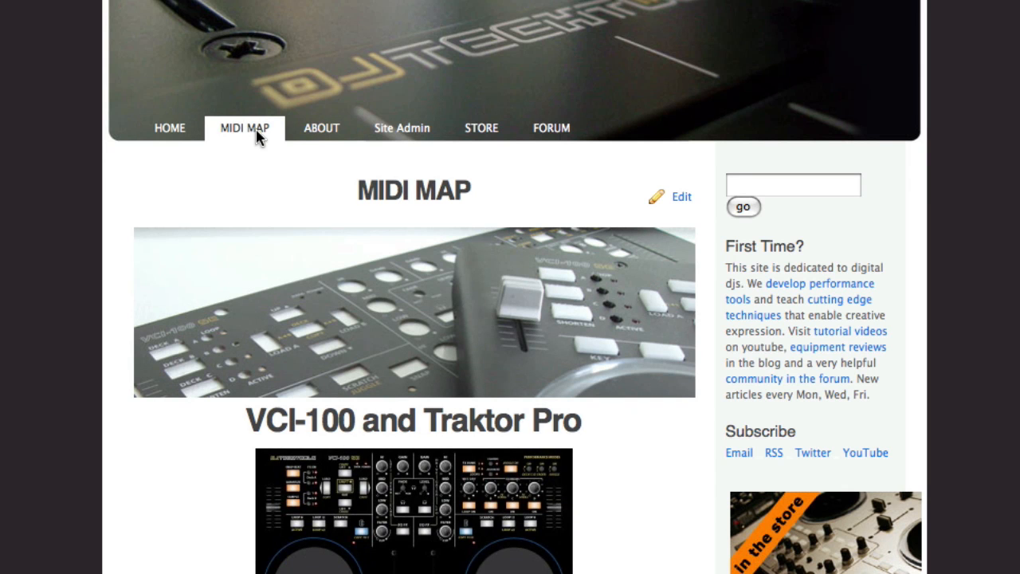
scroll(down, 3)
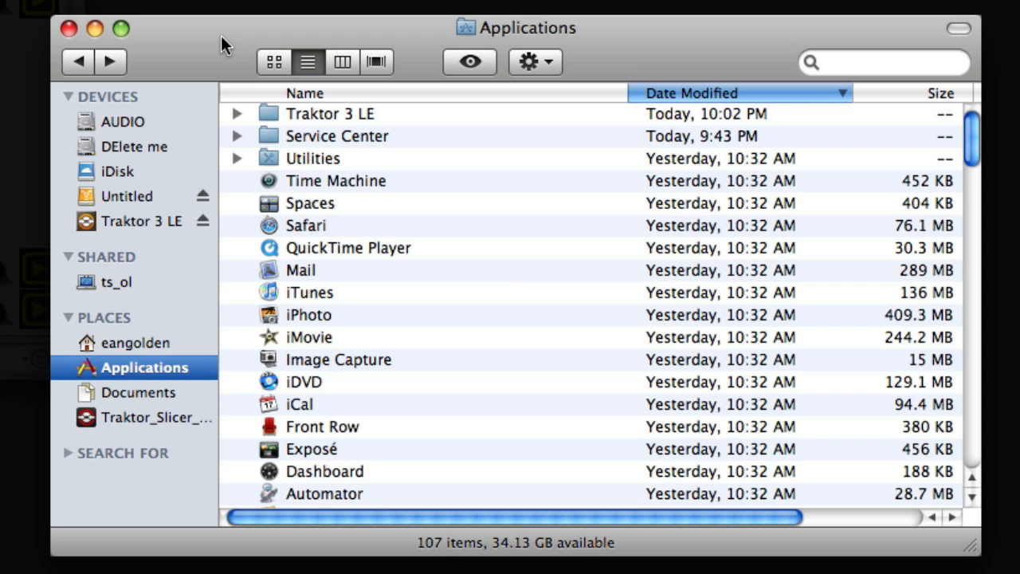
mouse_move(239, 72)
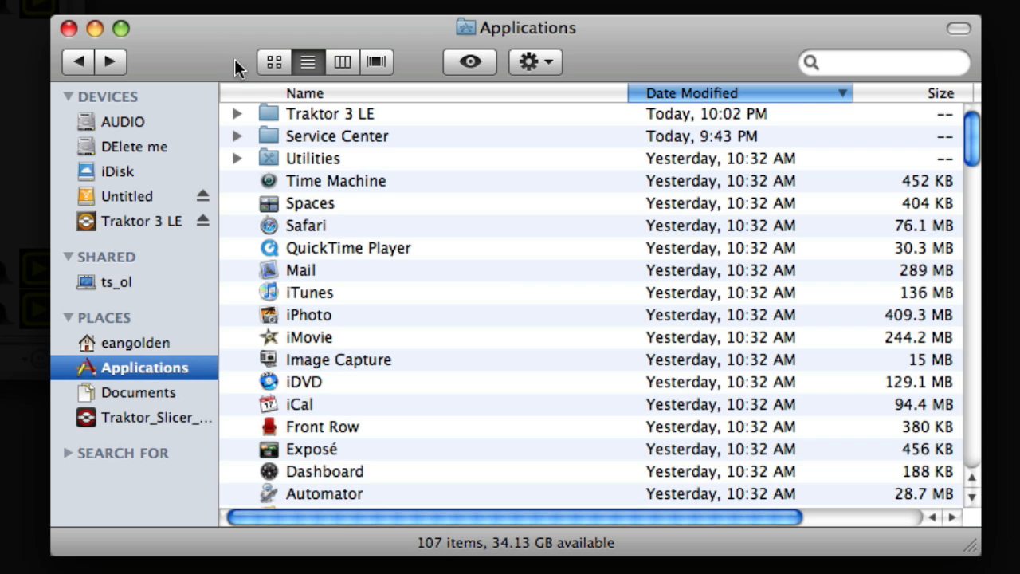
Launch ServiceCenter from Applications and view the eight available software updates.
click(236, 136)
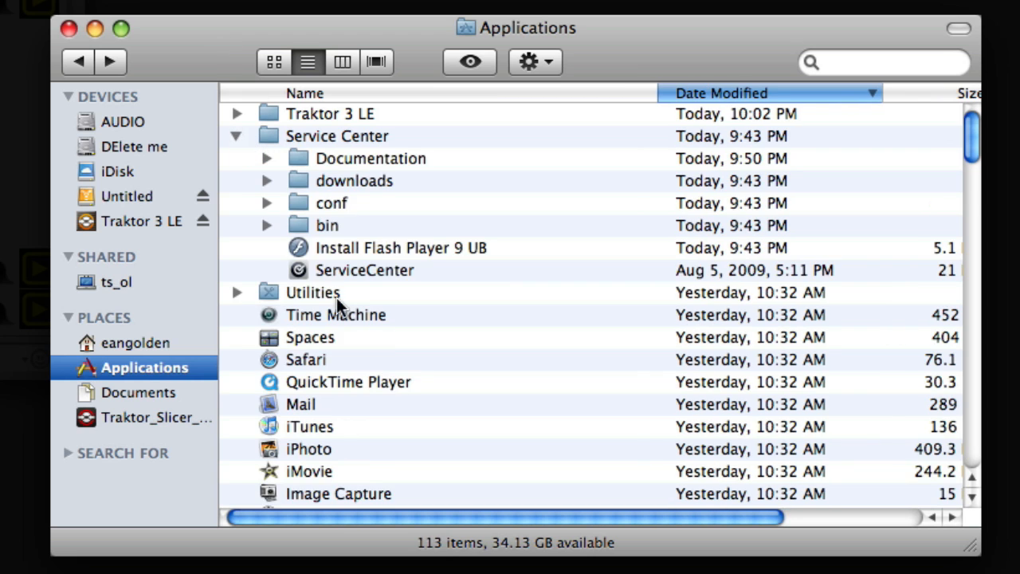
double_click(364, 270)
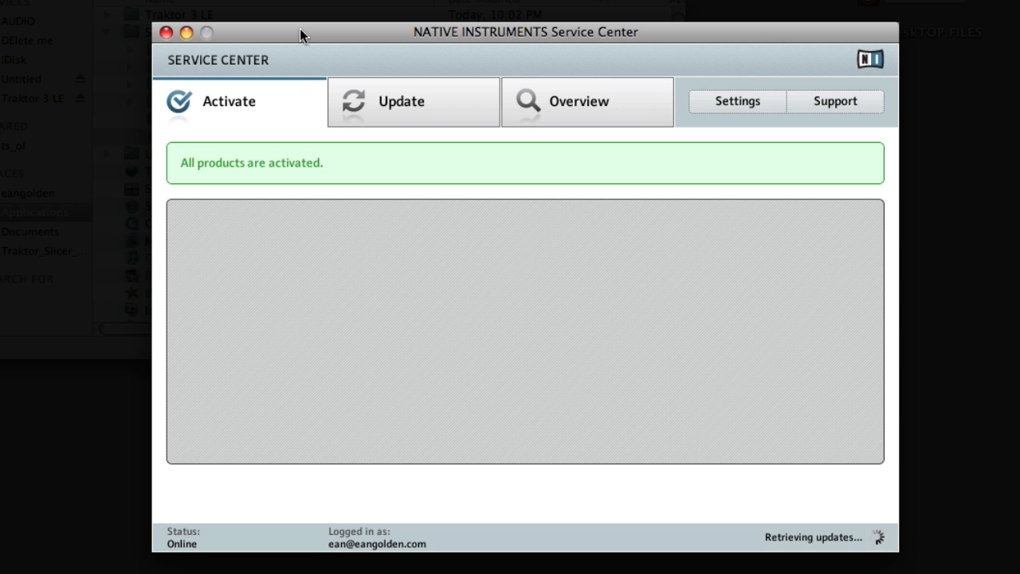
click(413, 101)
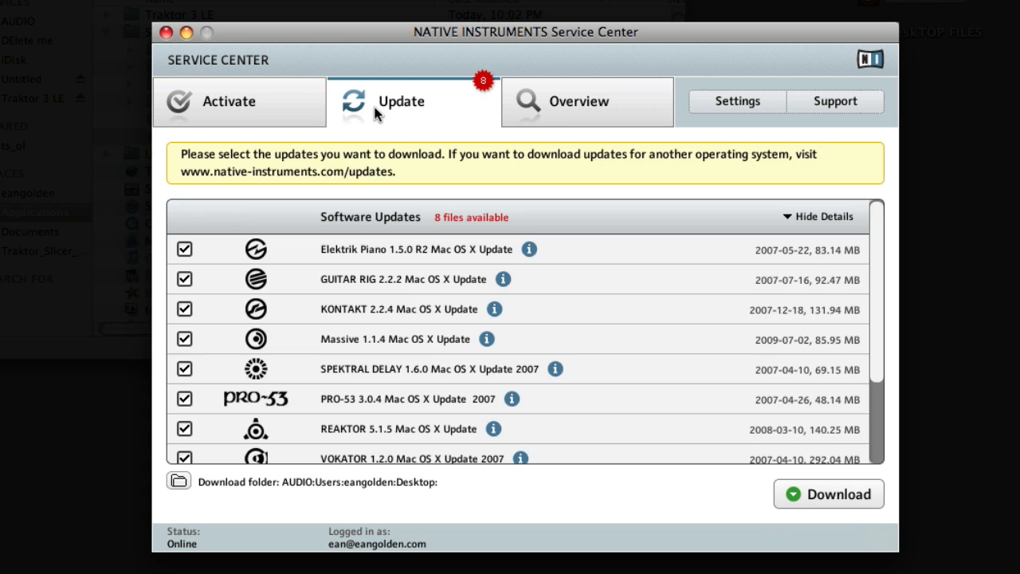
mouse_move(879, 294)
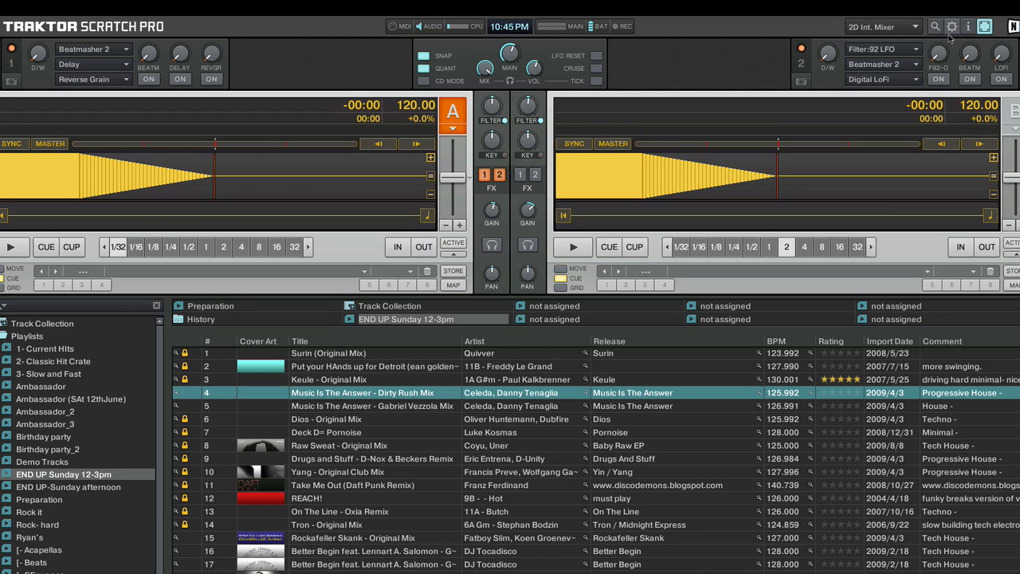
Open Audio Setup preferences showing built-in device, 44100 Hz sample rate and 11.5 ms latency.
click(951, 26)
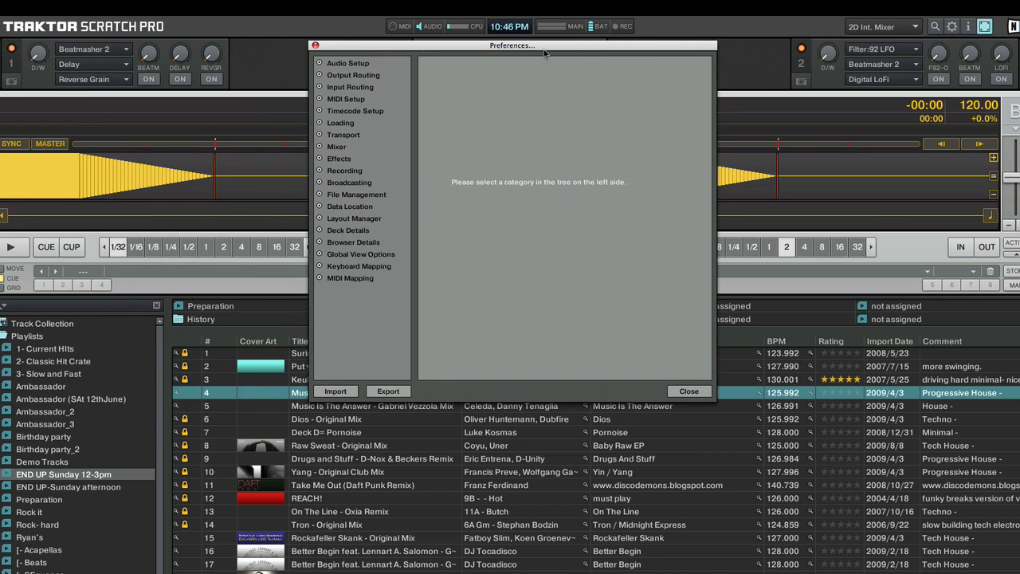
click(348, 62)
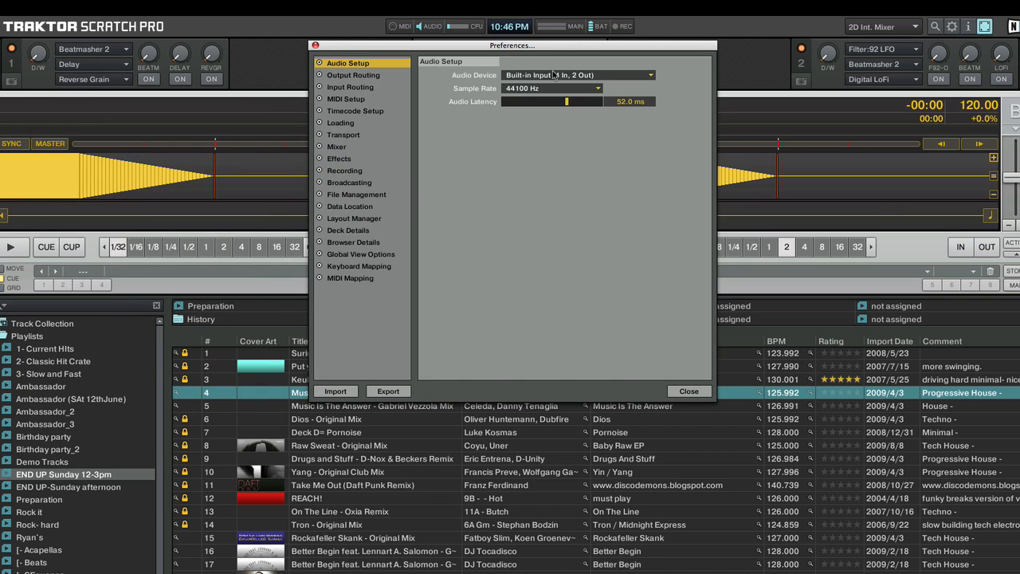
click(651, 74)
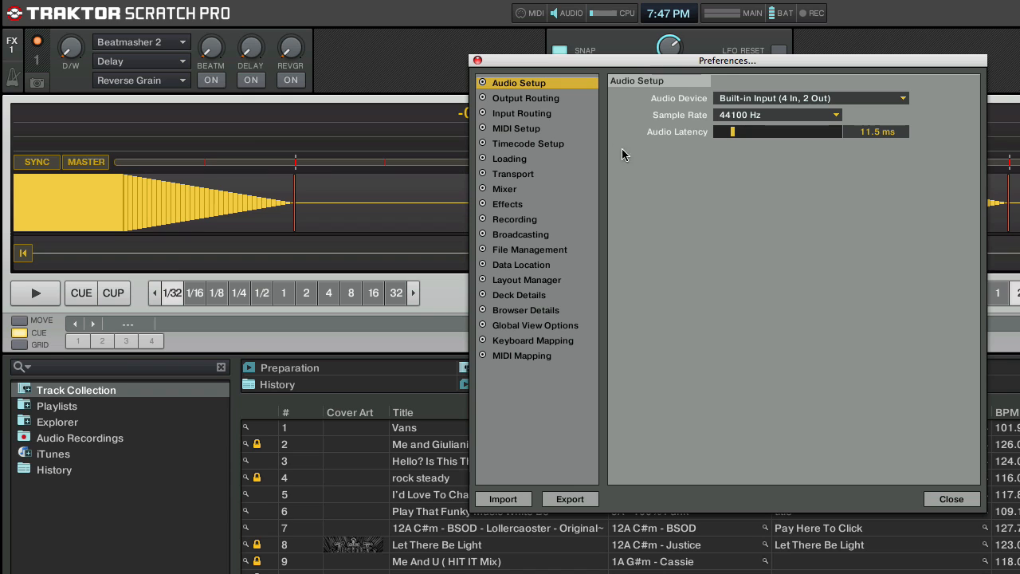
With Internal mixing, route Output Master L/R to Built-in Output Out 0 and Out 1.
click(525, 98)
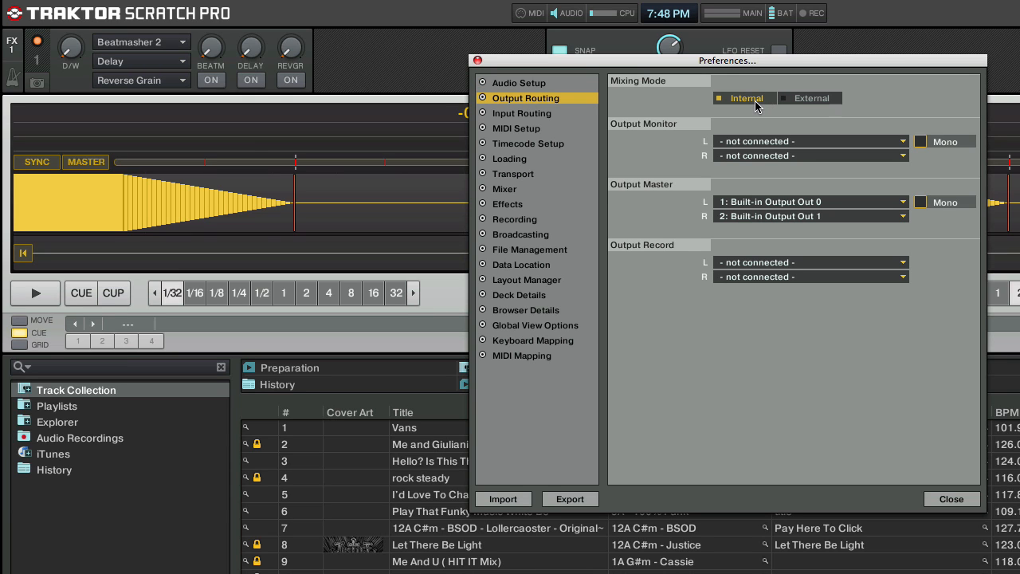
mouse_move(764, 105)
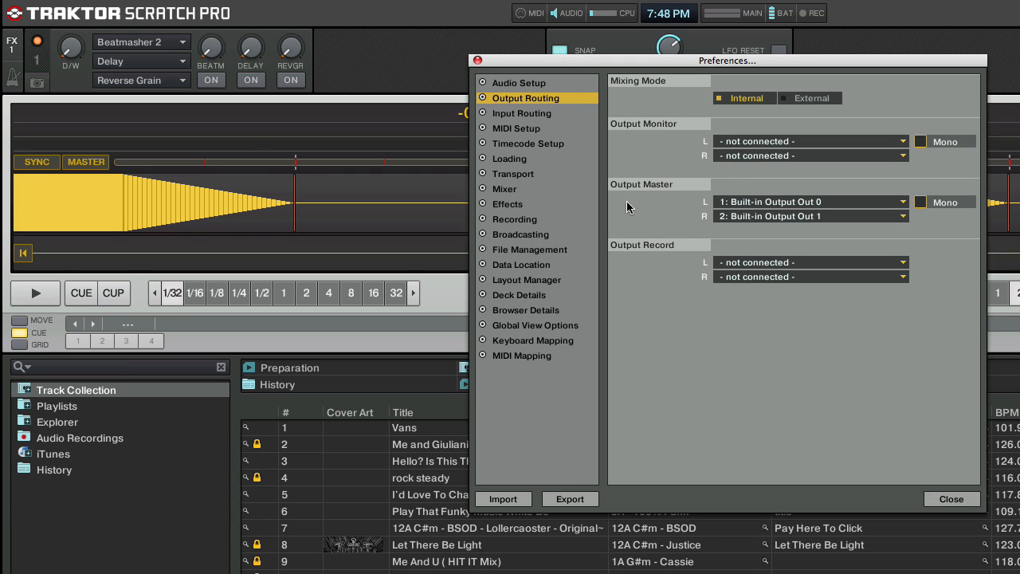
click(809, 201)
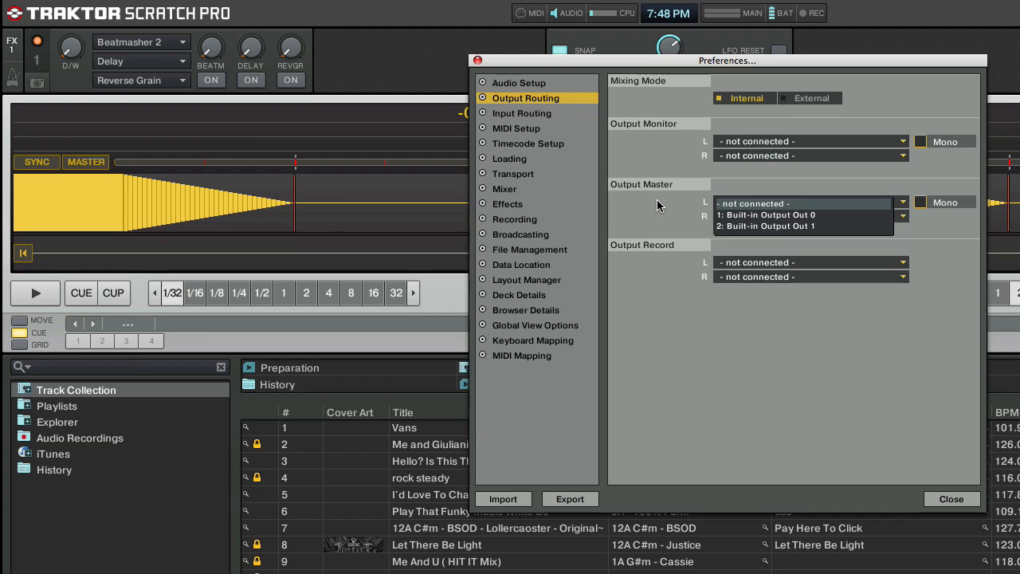
click(765, 214)
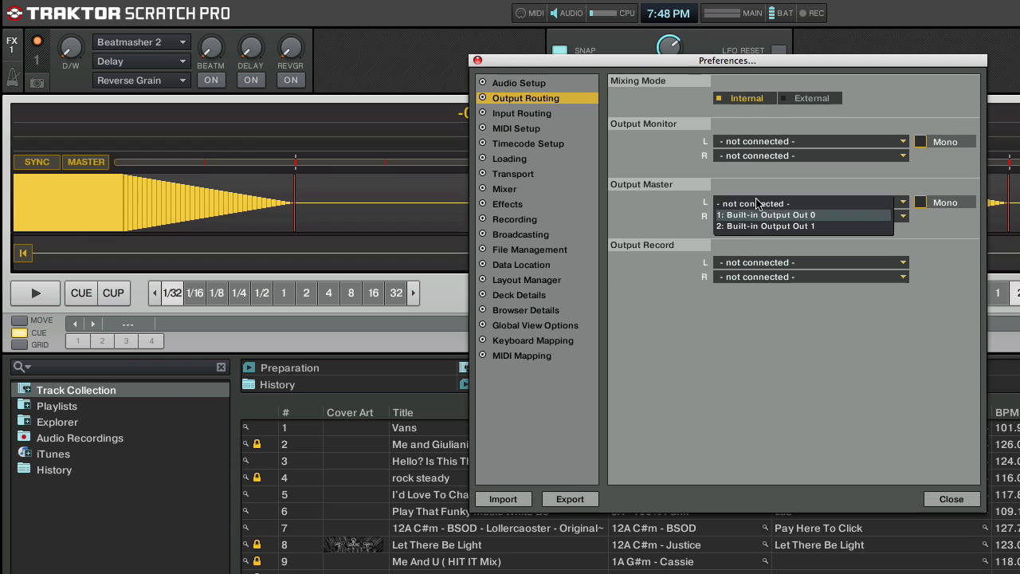
click(769, 215)
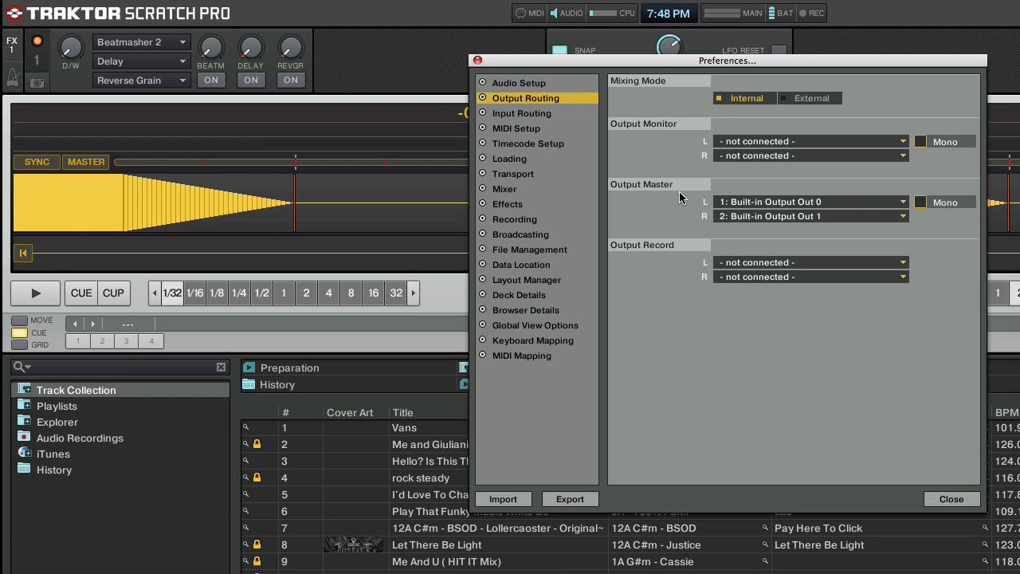
mouse_move(892, 502)
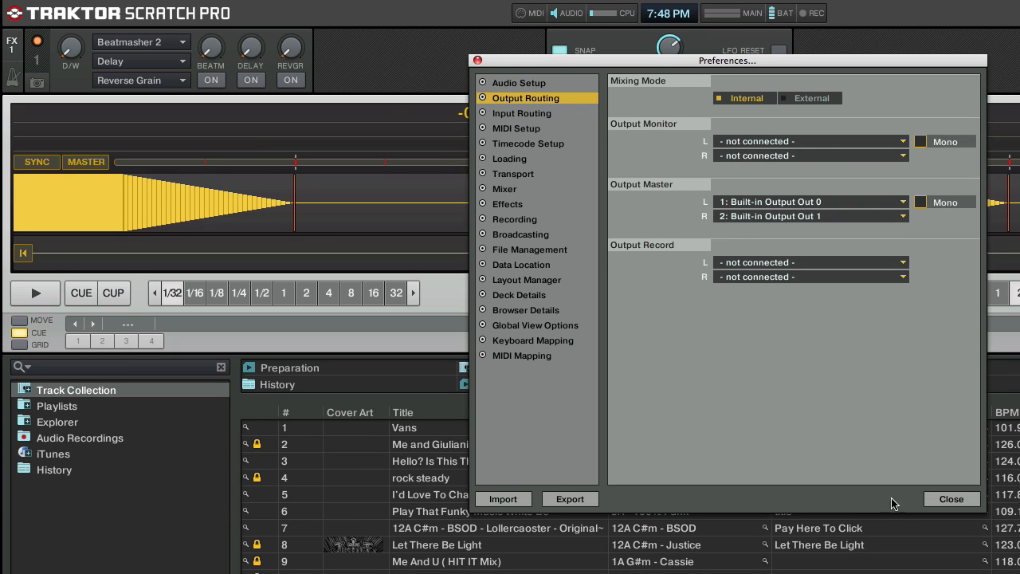
Close the Preferences window to return to the decks and track collection.
click(951, 498)
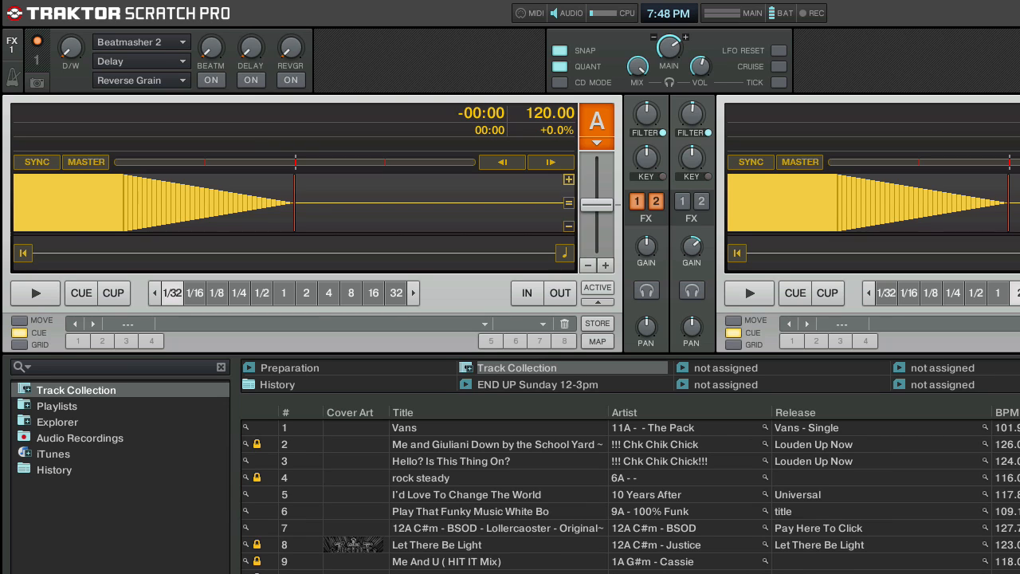
mouse_move(728, 52)
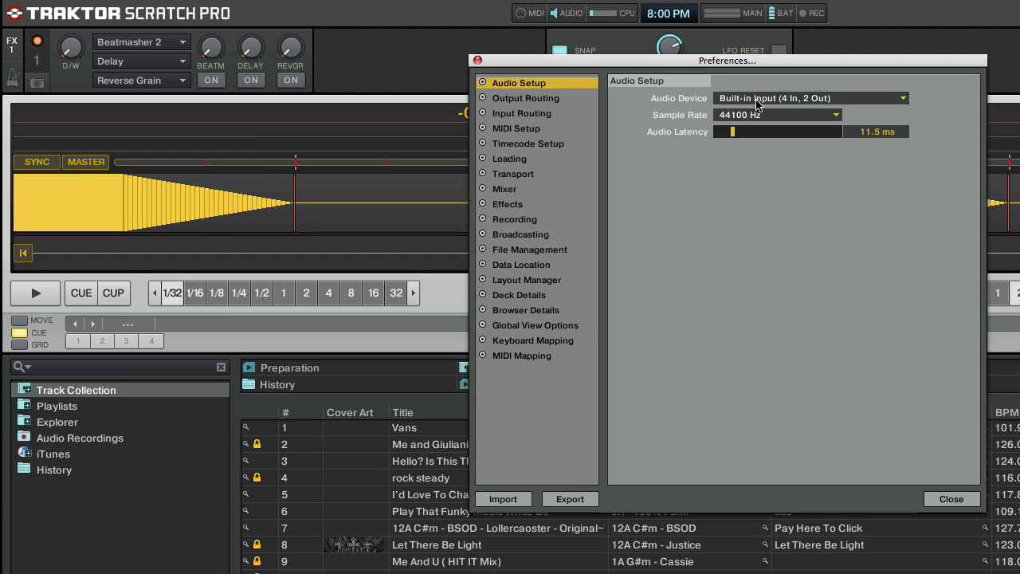
Switch the audio device to AudioFire2 (1936) and move master output to Out 2 onward.
click(809, 98)
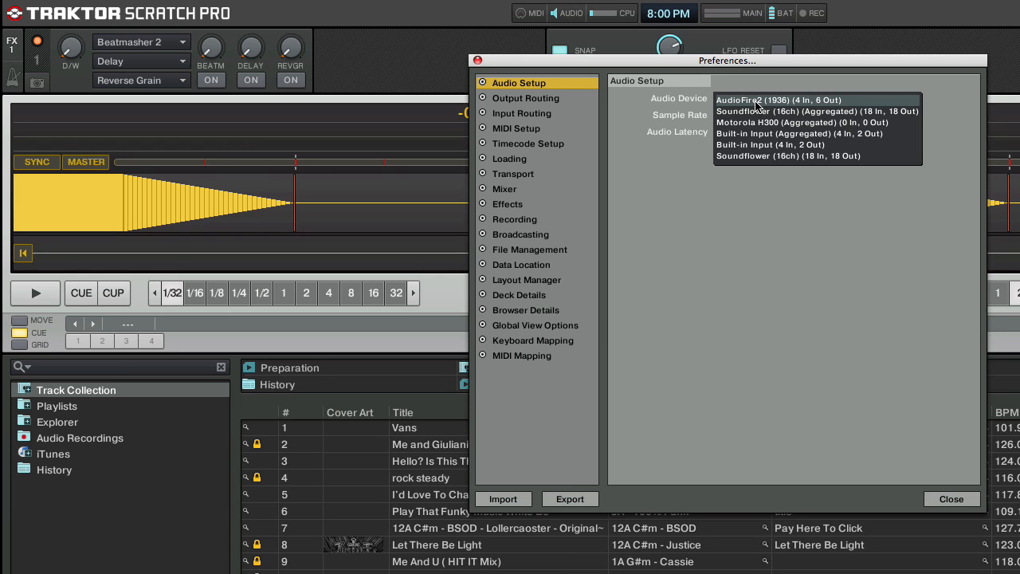
click(778, 100)
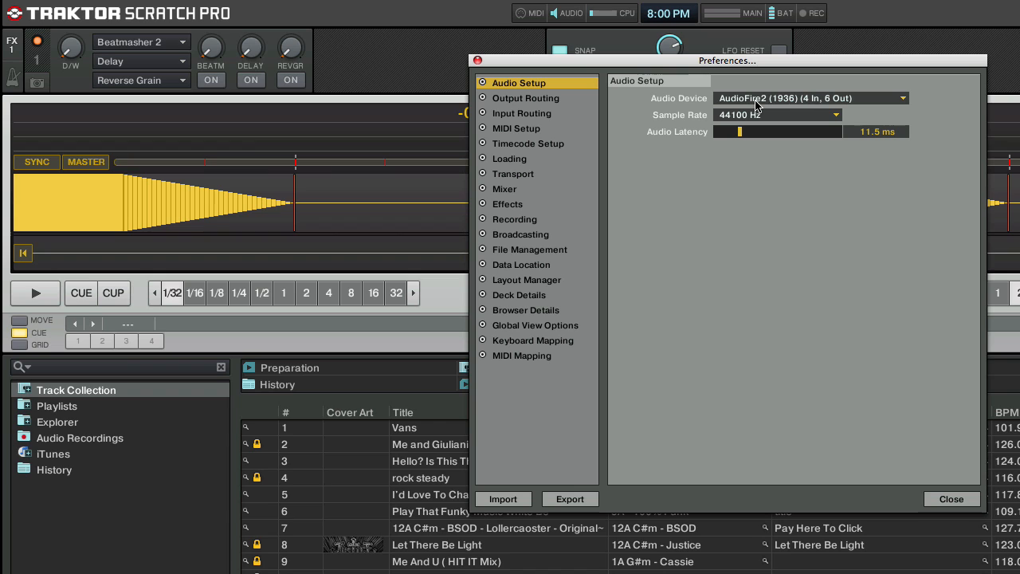
click(525, 97)
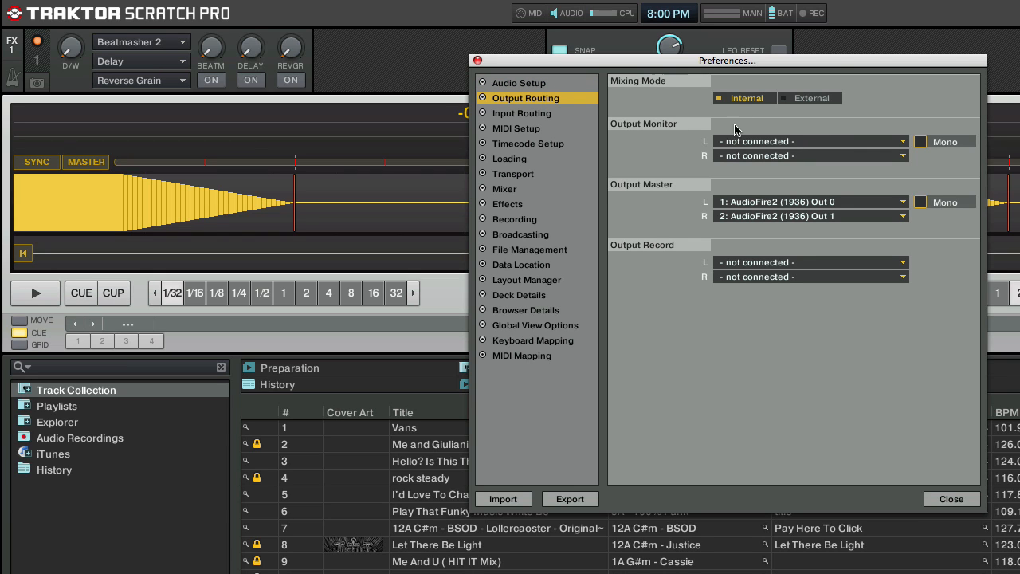
mouse_move(735, 141)
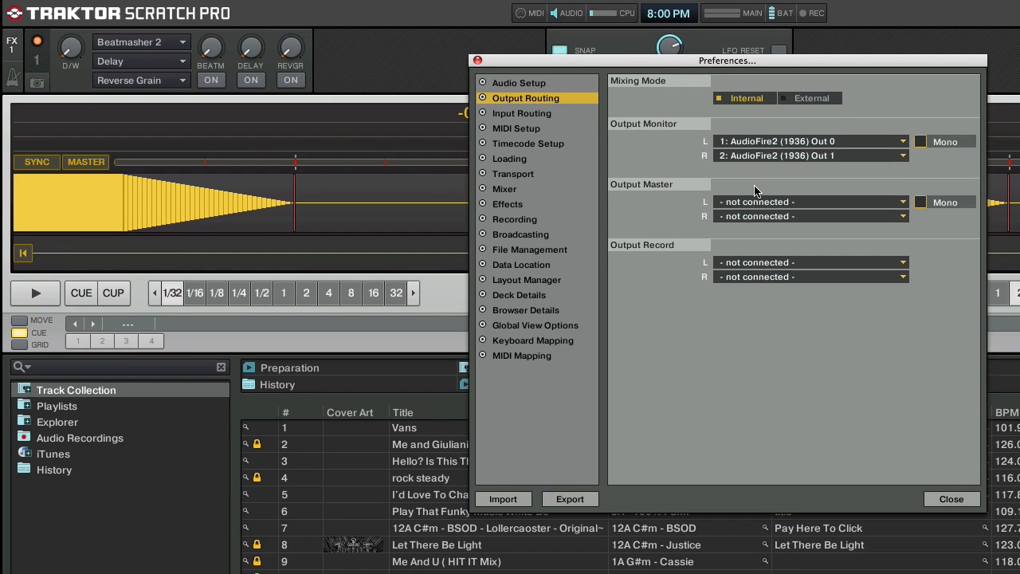
click(811, 201)
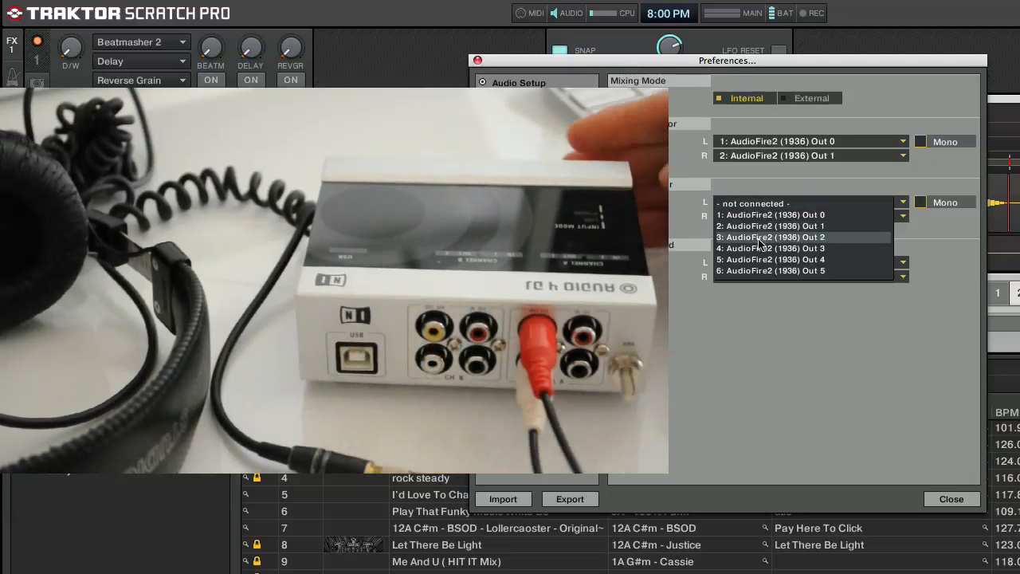
click(770, 237)
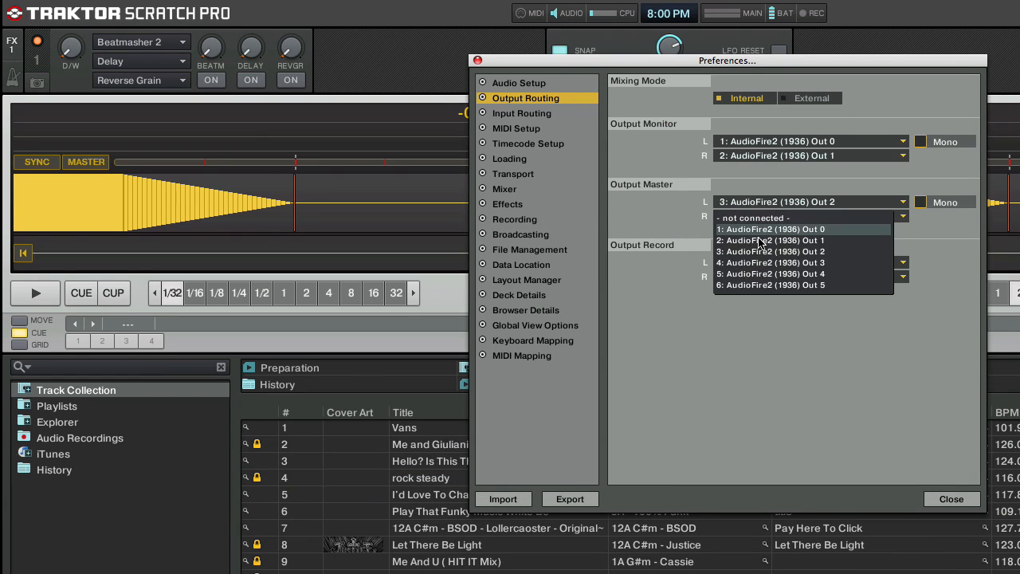
click(770, 262)
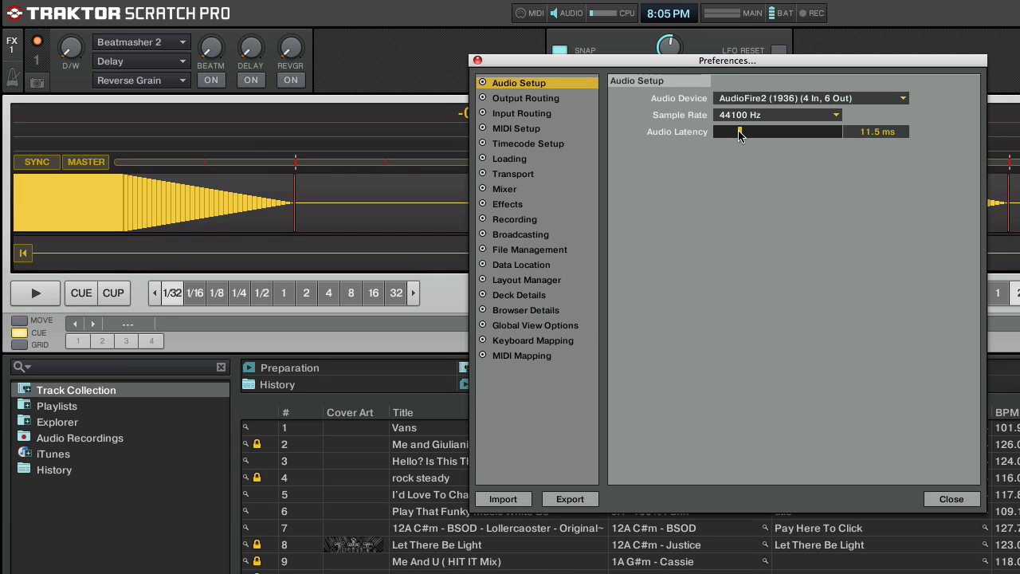
Drag the Audio Latency slider down to 4.0 ms.
drag(740, 131, 719, 131)
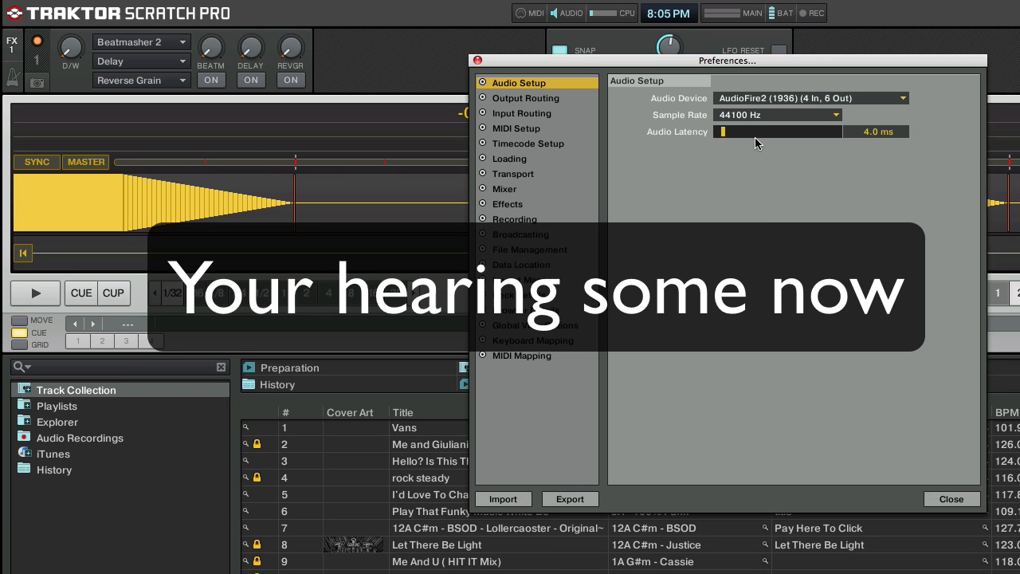
mouse_move(755, 219)
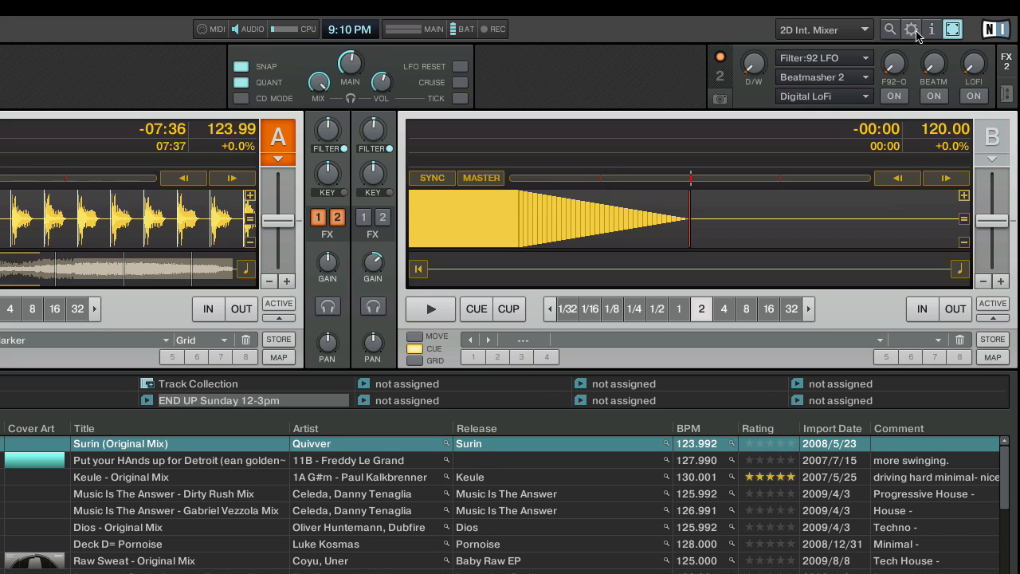
mouse_move(778, 39)
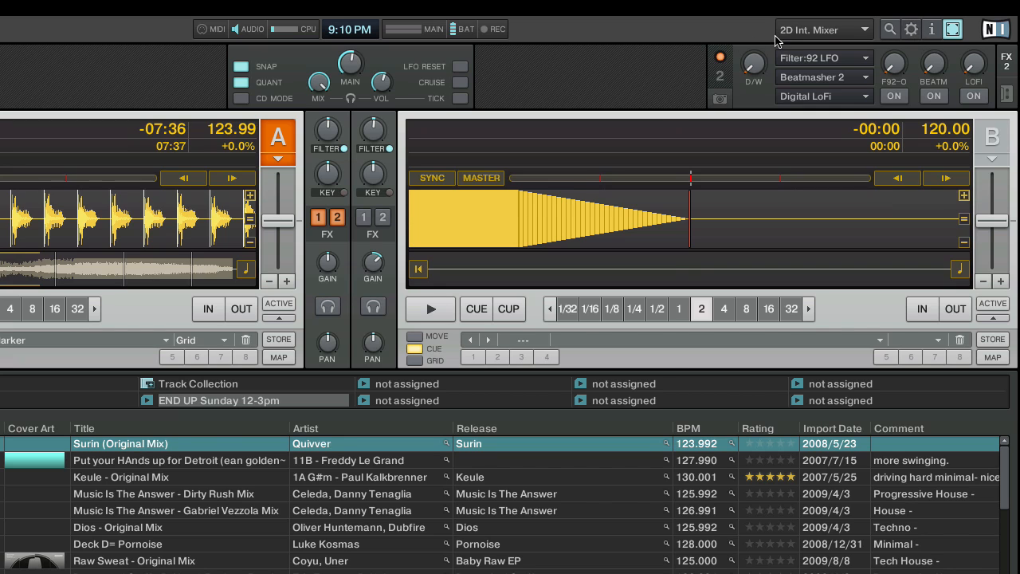
Open MIDI Setup preferences showing XP-Series, AudioFire2 and Vestax PC-CONTROLLER ports active.
click(910, 30)
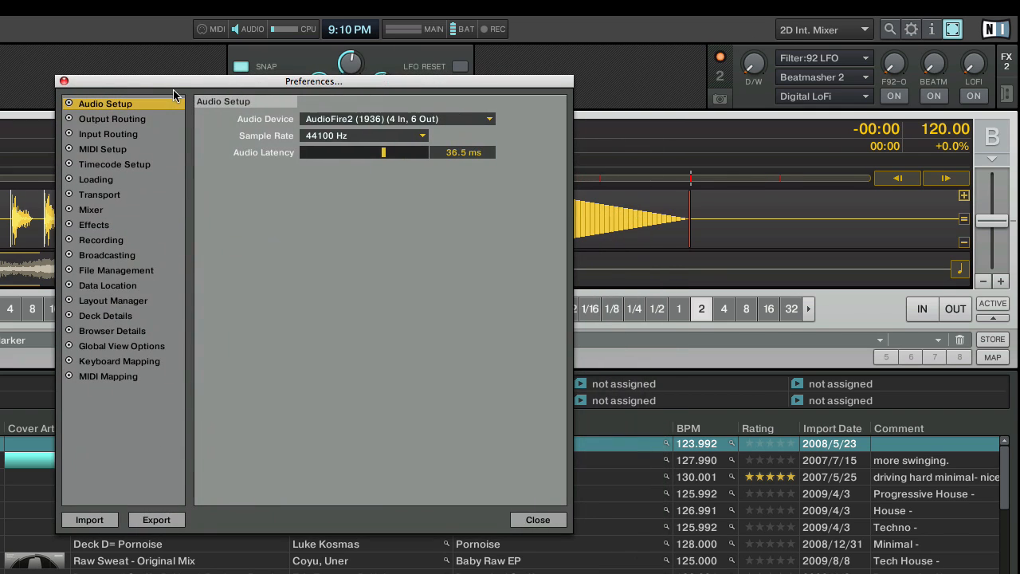
click(102, 149)
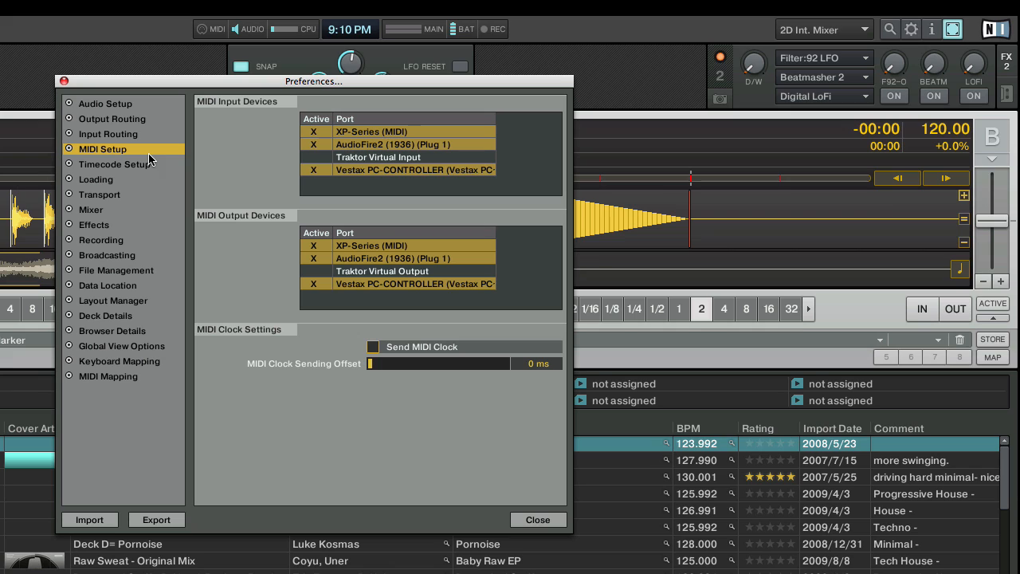
mouse_move(406, 171)
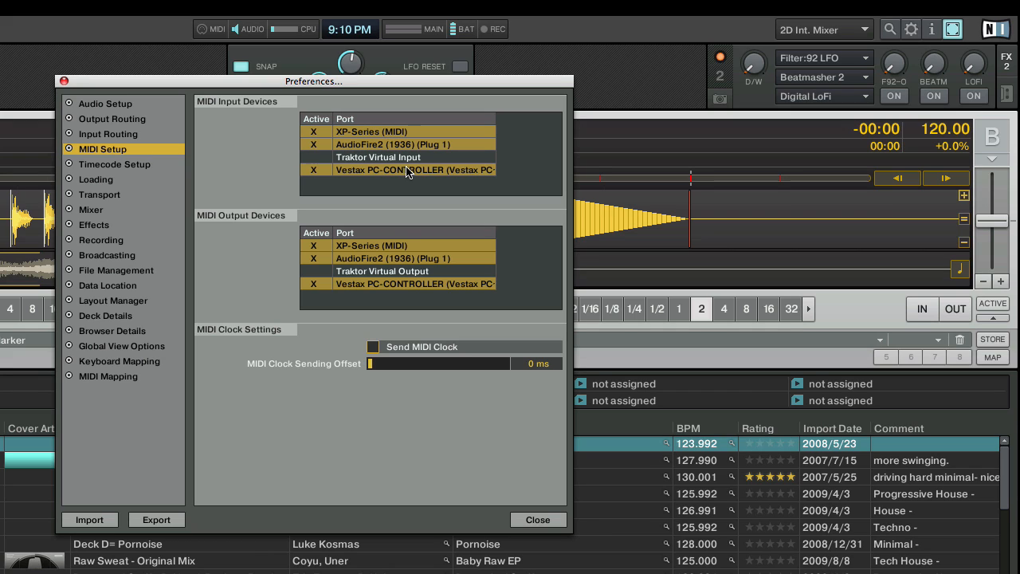
mouse_move(461, 181)
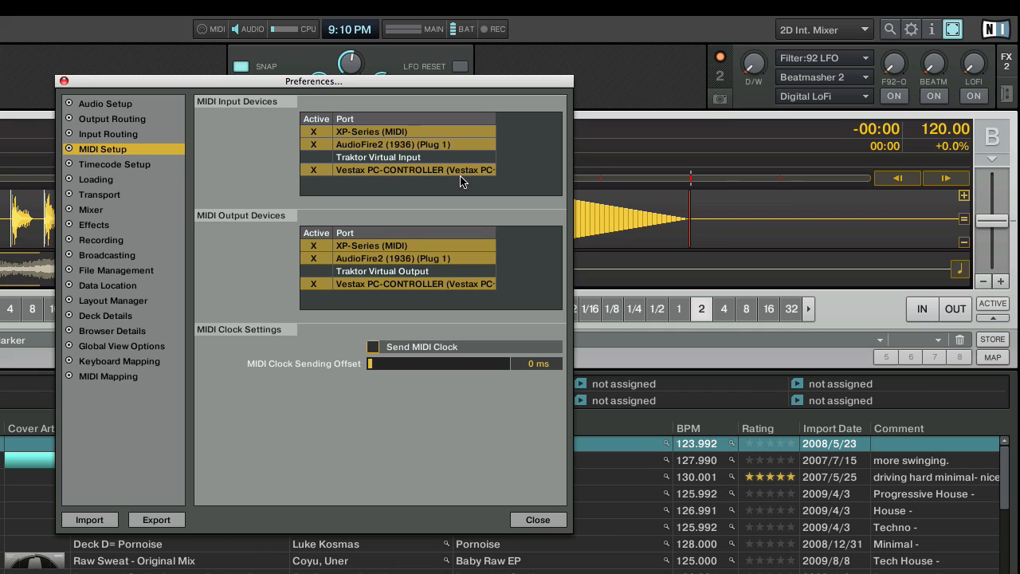
mouse_move(257, 110)
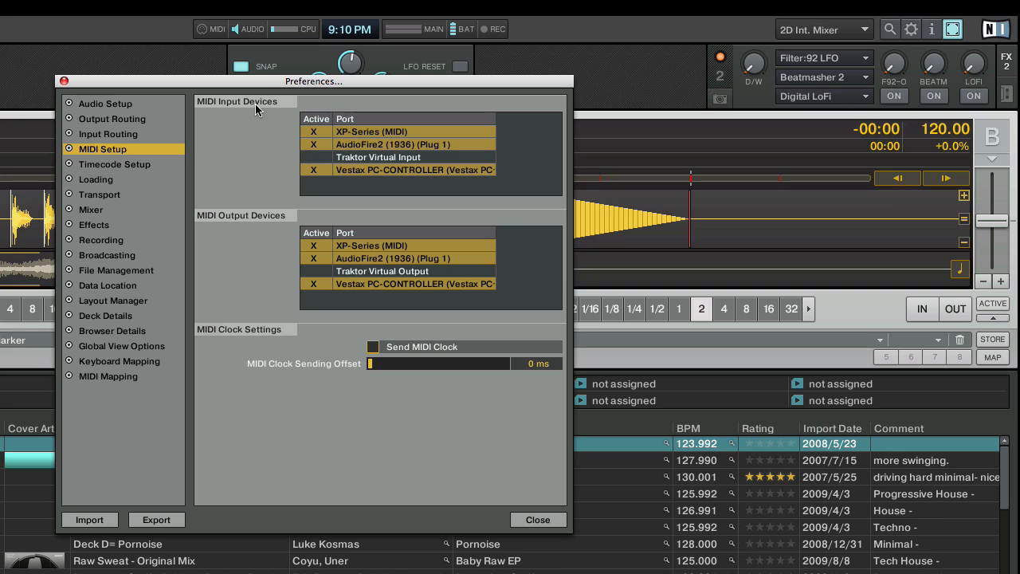
mouse_move(274, 291)
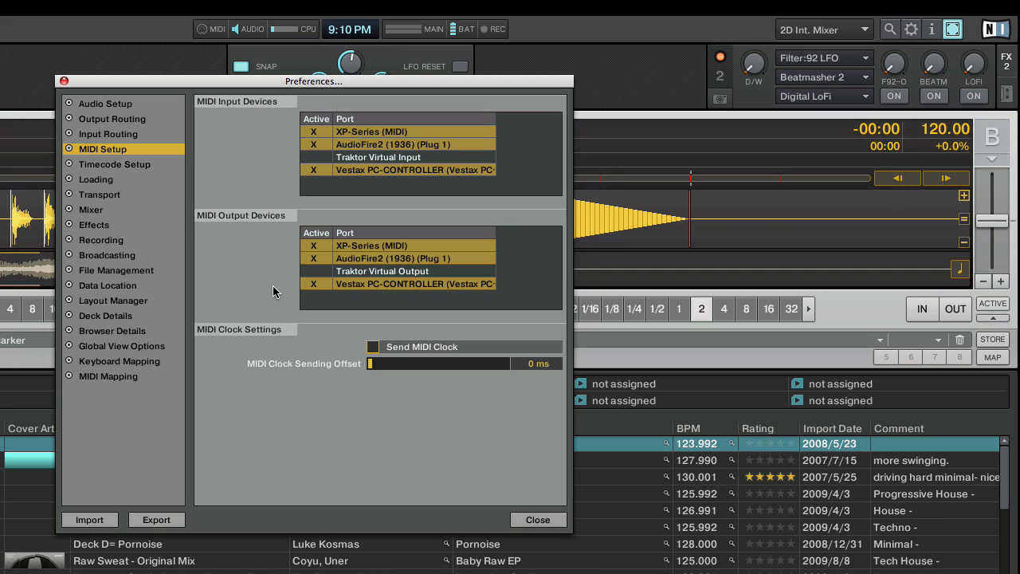
mouse_move(398, 189)
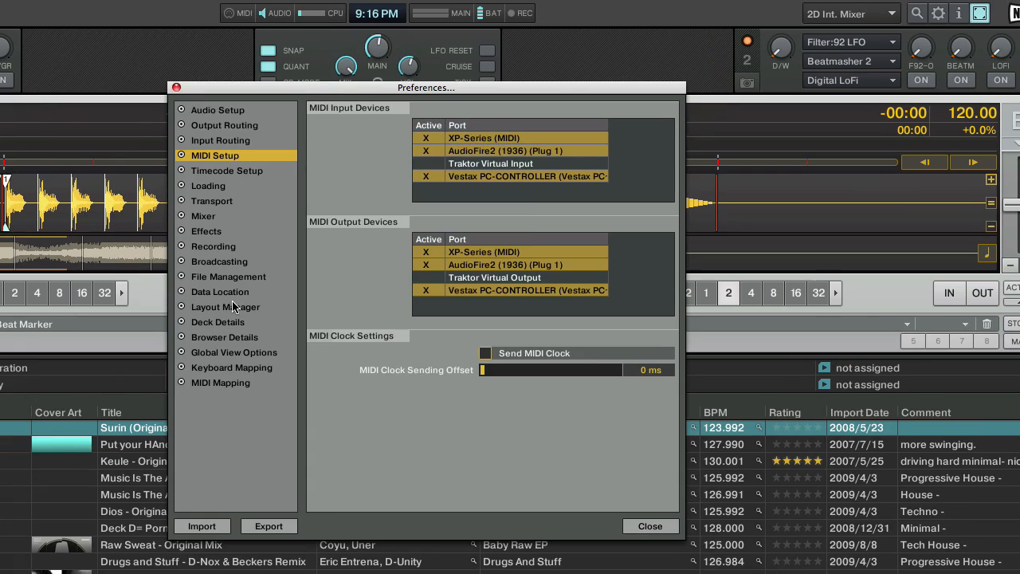
Show the empty MIDI Mapping assignment table and start adding a control assignment.
click(221, 383)
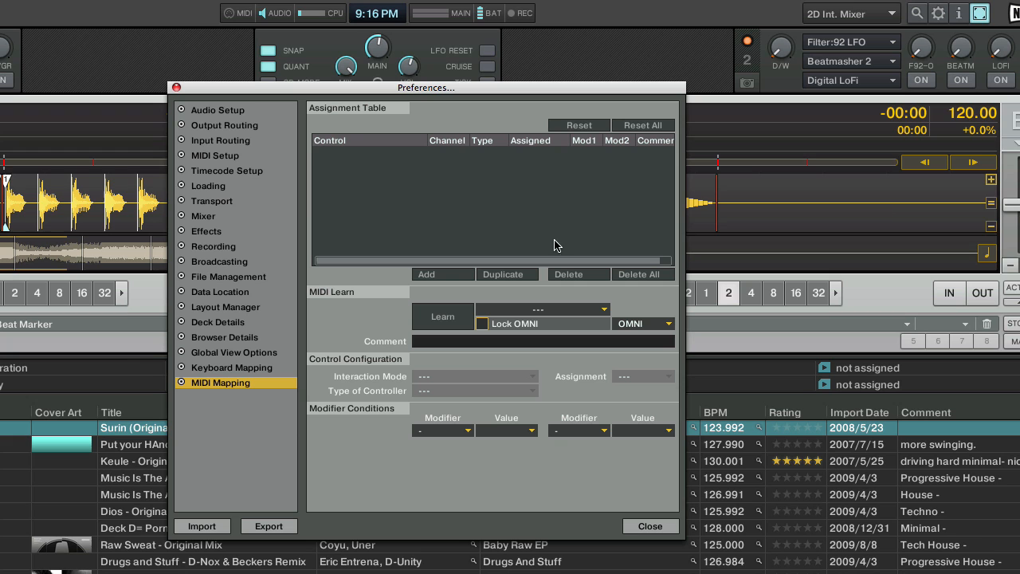
mouse_move(354, 317)
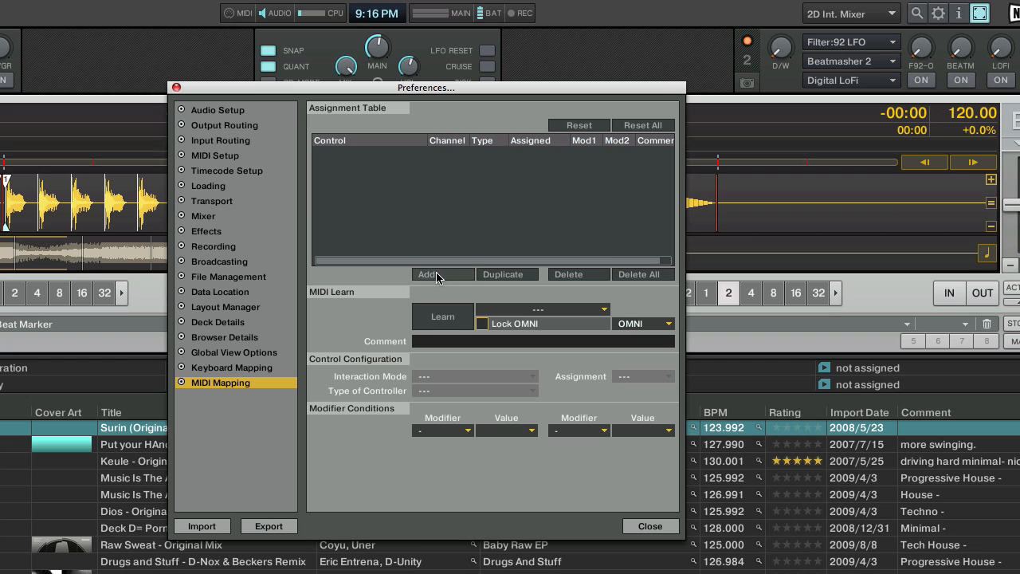
click(428, 274)
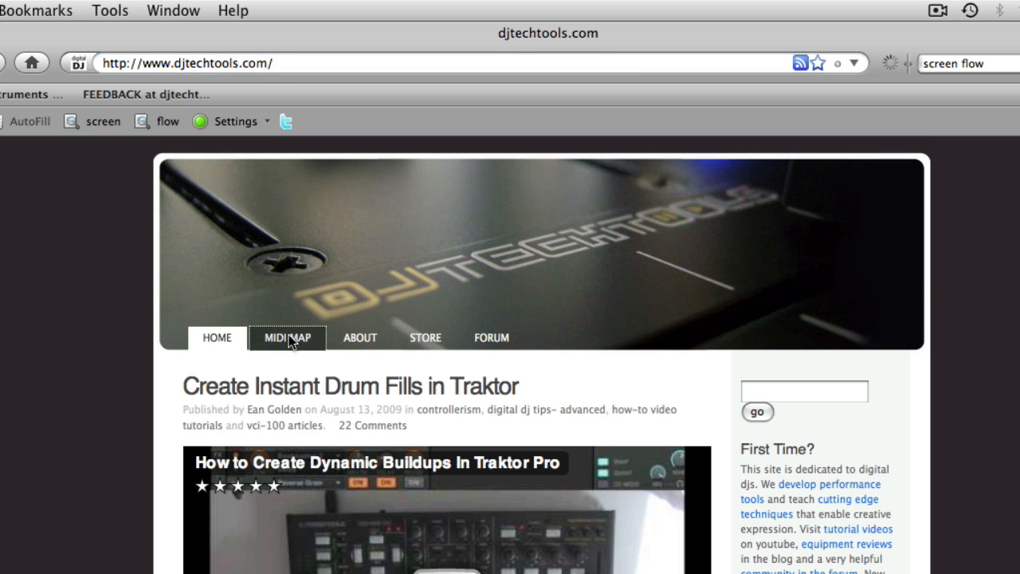
Open the MIDI MAP page and download the VCI-100 Traktor Pro TSI mapping file.
click(287, 337)
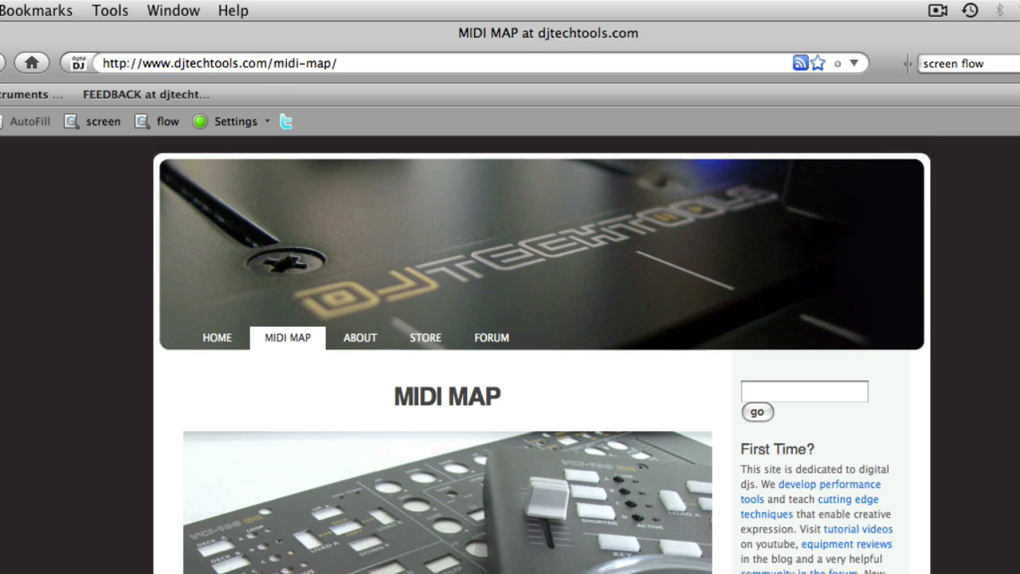
scroll(down, 3)
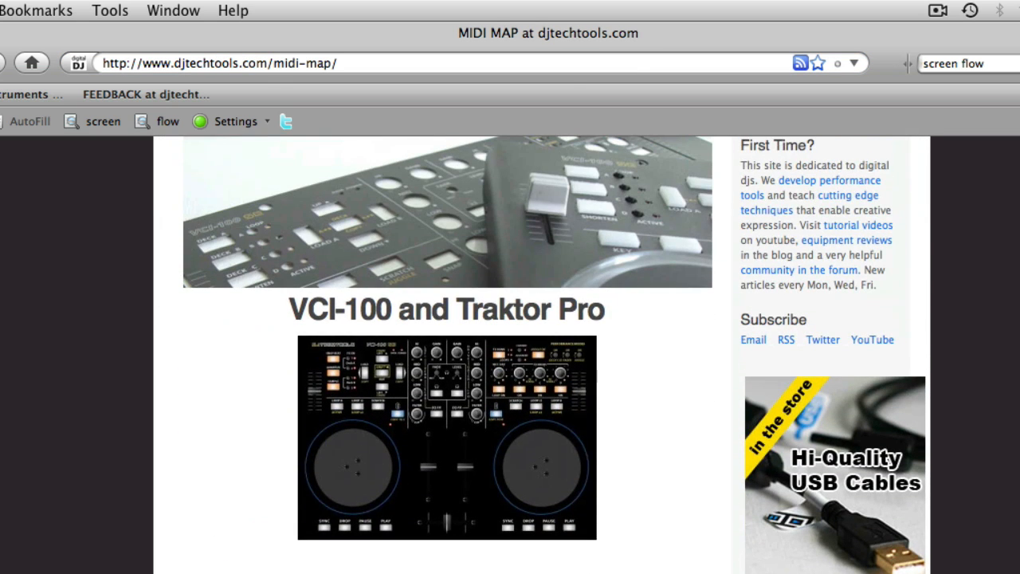
scroll(down, 3)
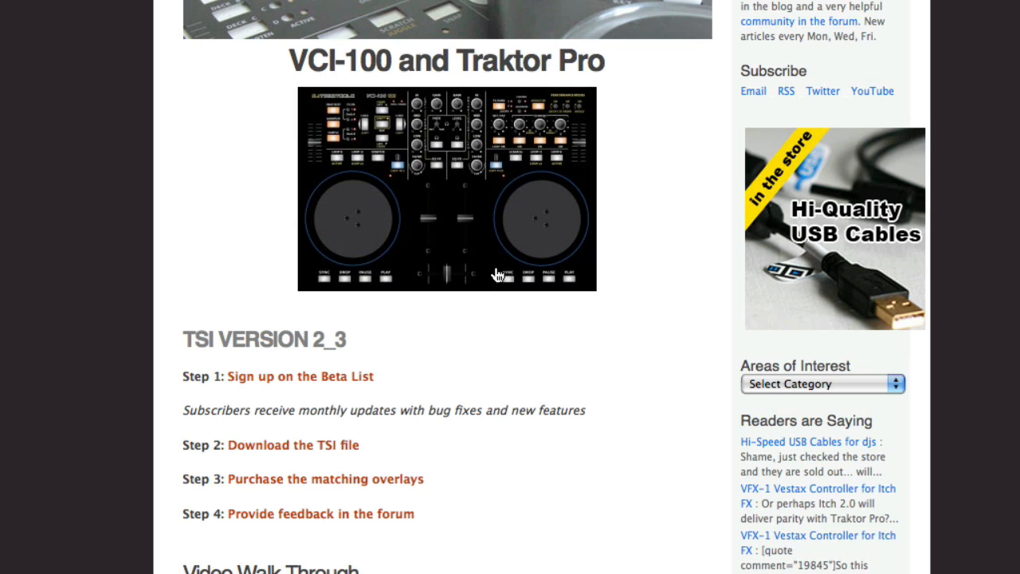
mouse_move(358, 376)
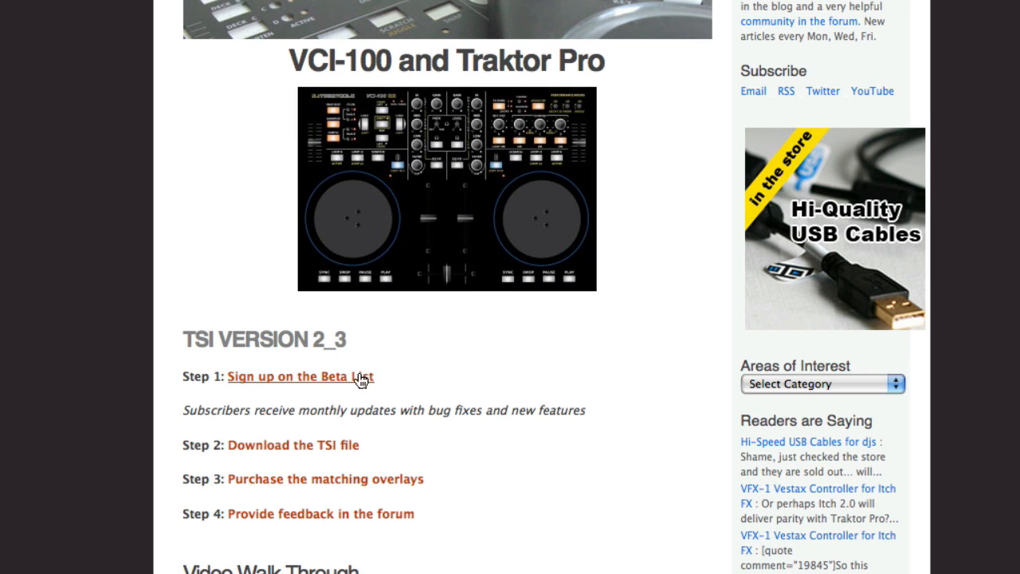
mouse_move(360, 415)
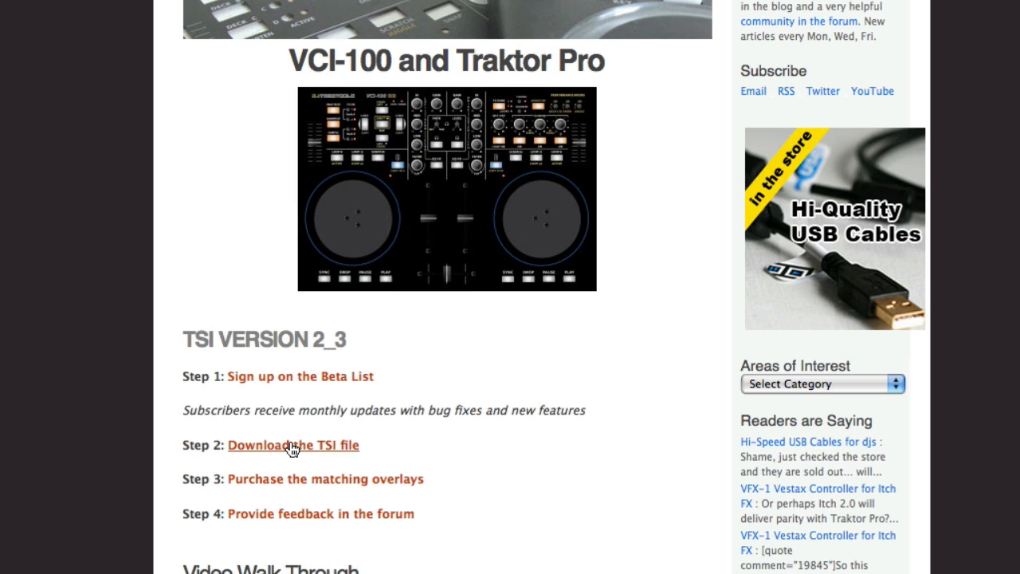
right_click(293, 445)
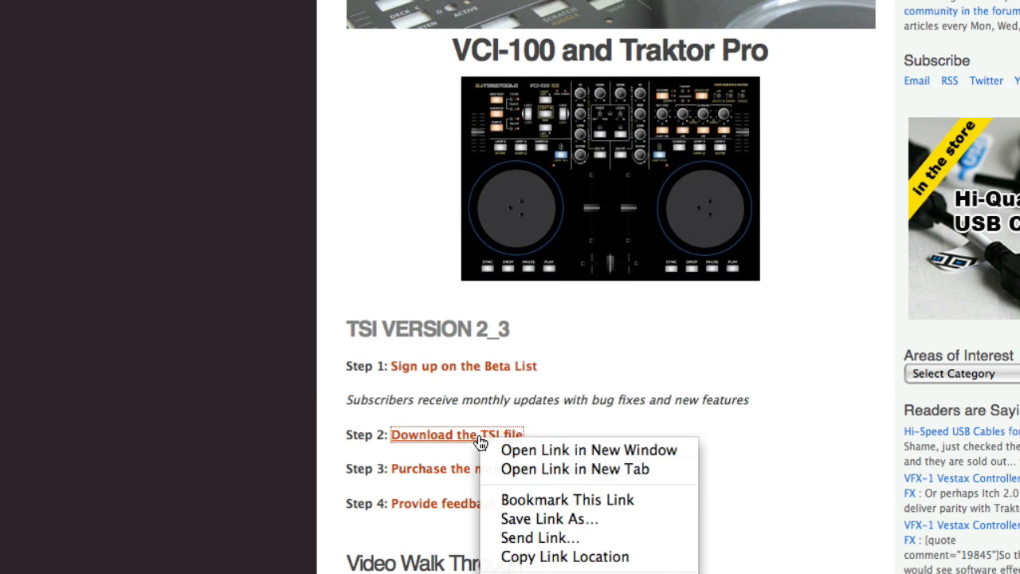
click(548, 519)
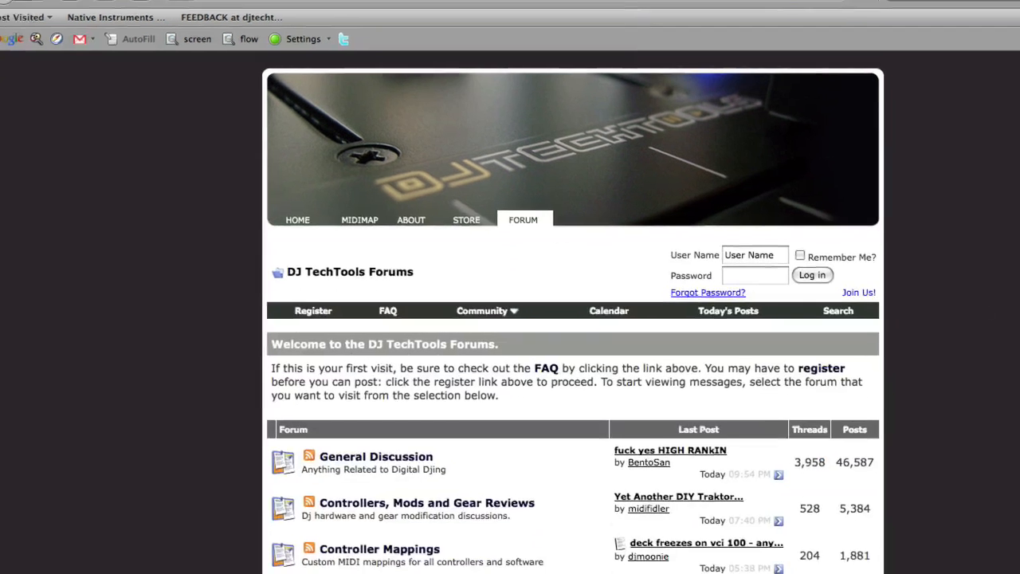
Open the Controller Mappings forum and browse its VCI-100 and Traktor mapping threads.
scroll(down, 3)
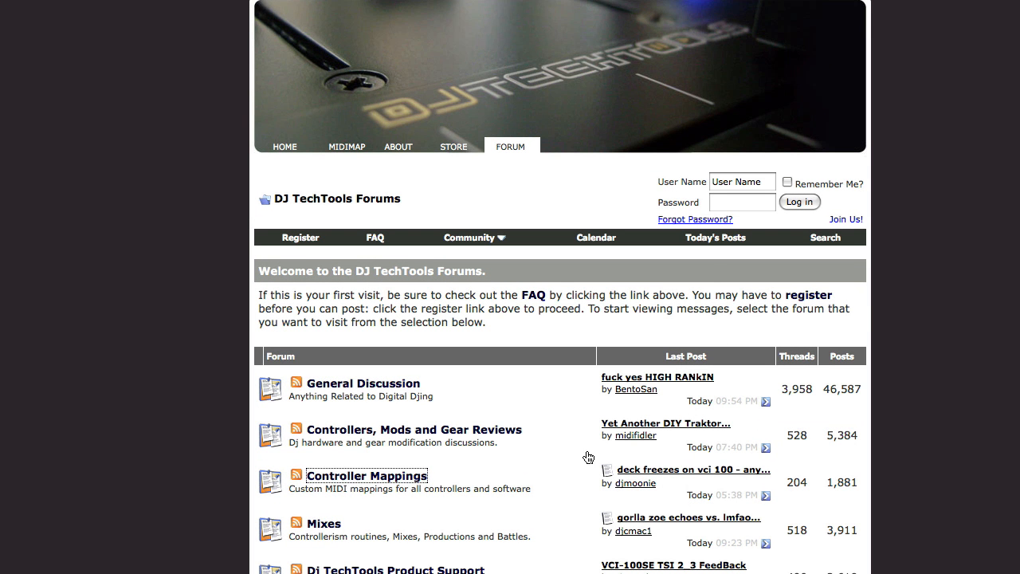
click(367, 476)
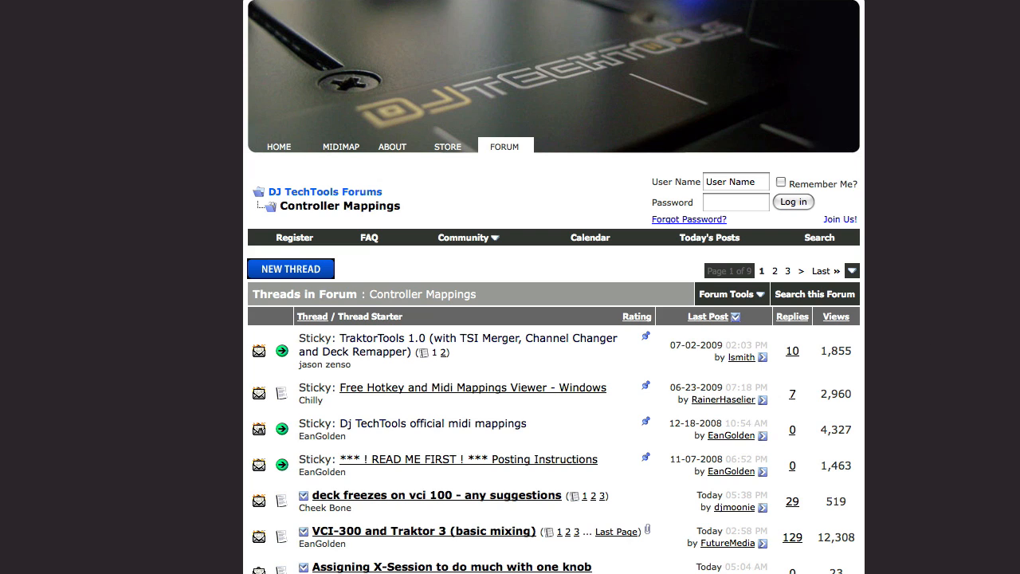
scroll(down, 3)
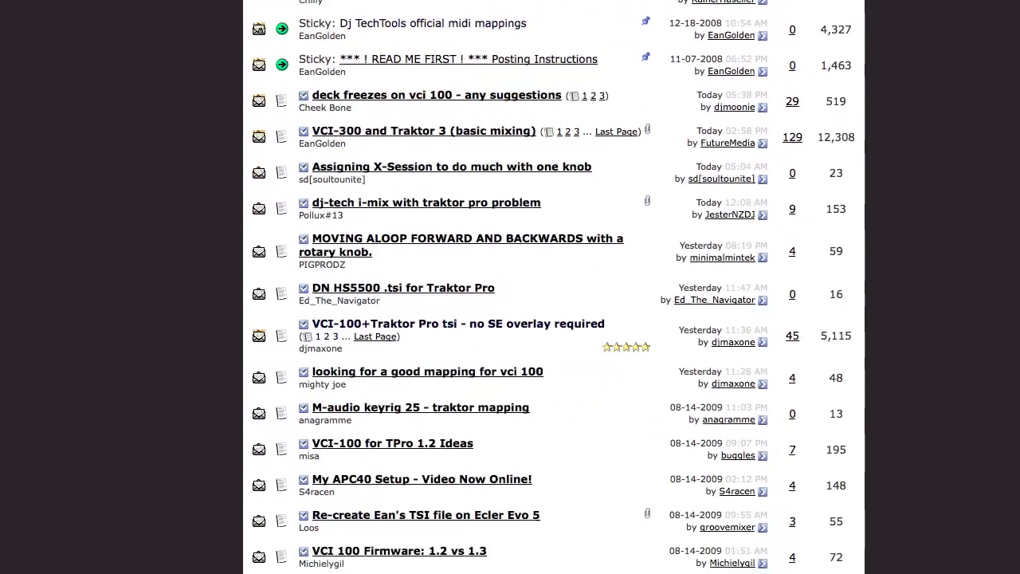